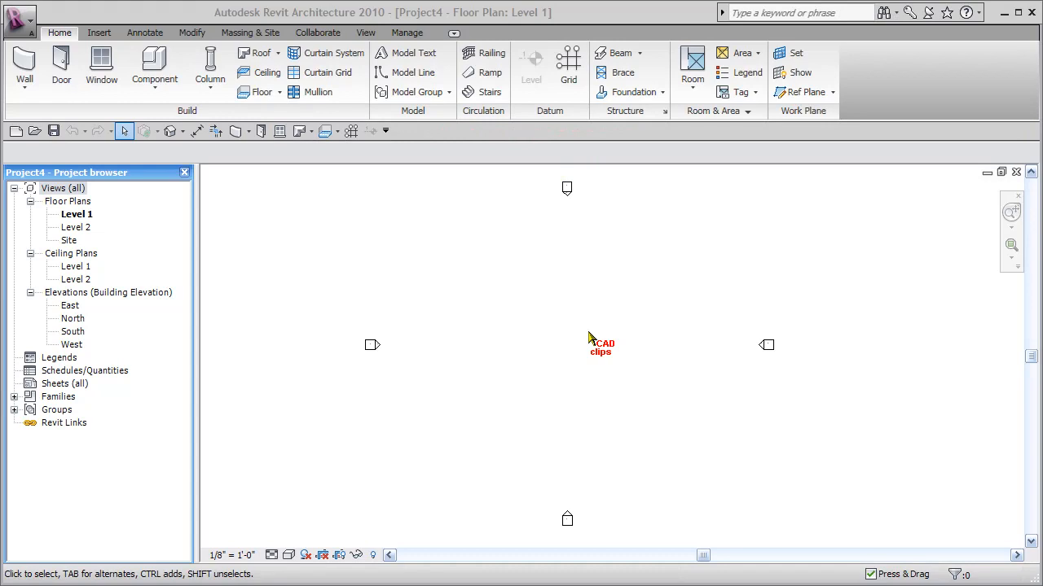
mouse_move(569, 65)
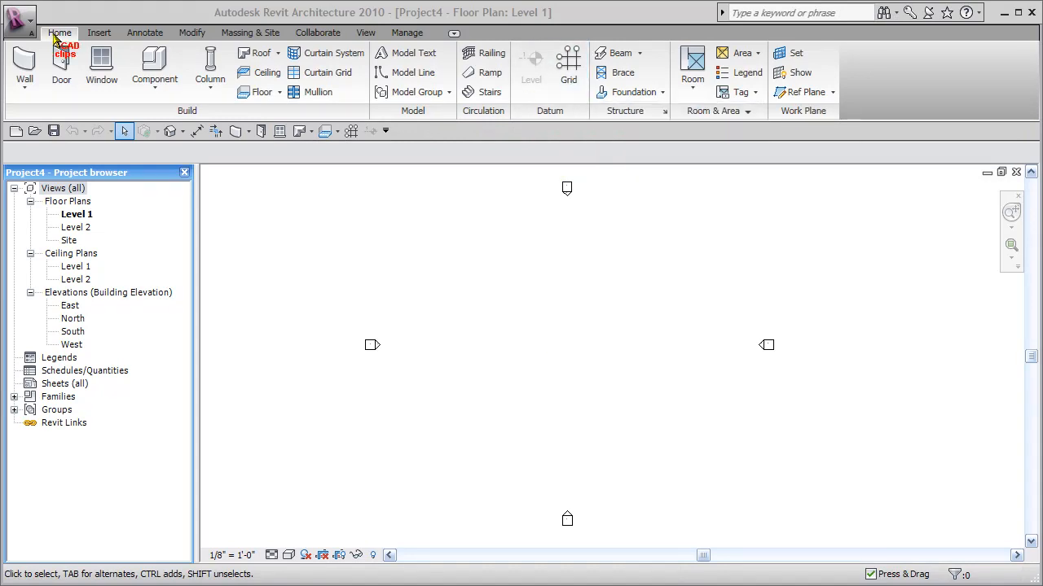
mouse_move(569, 65)
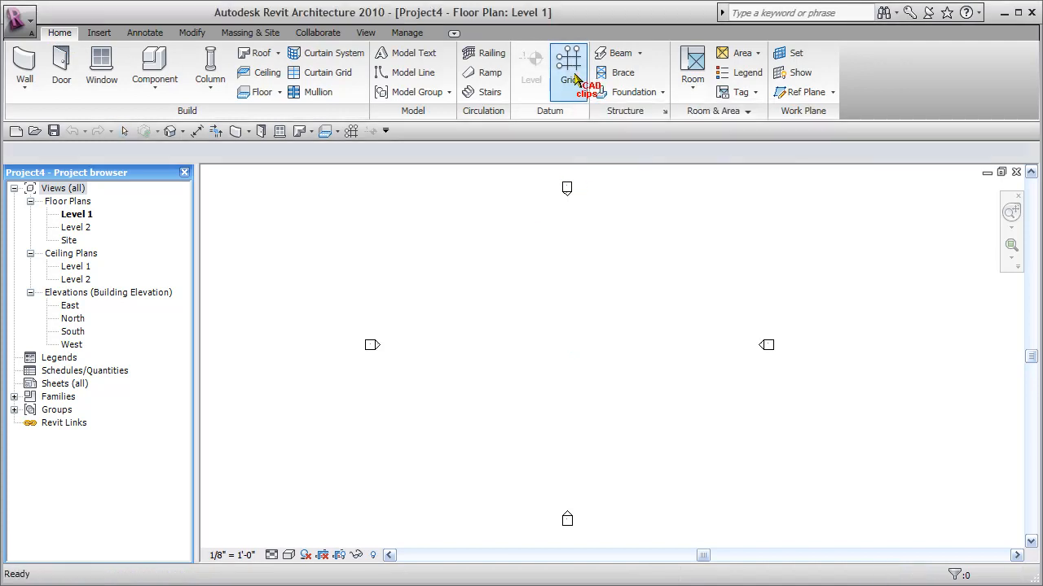
- Start the Grid tool from the Home ribbon to place grid lines
click(569, 65)
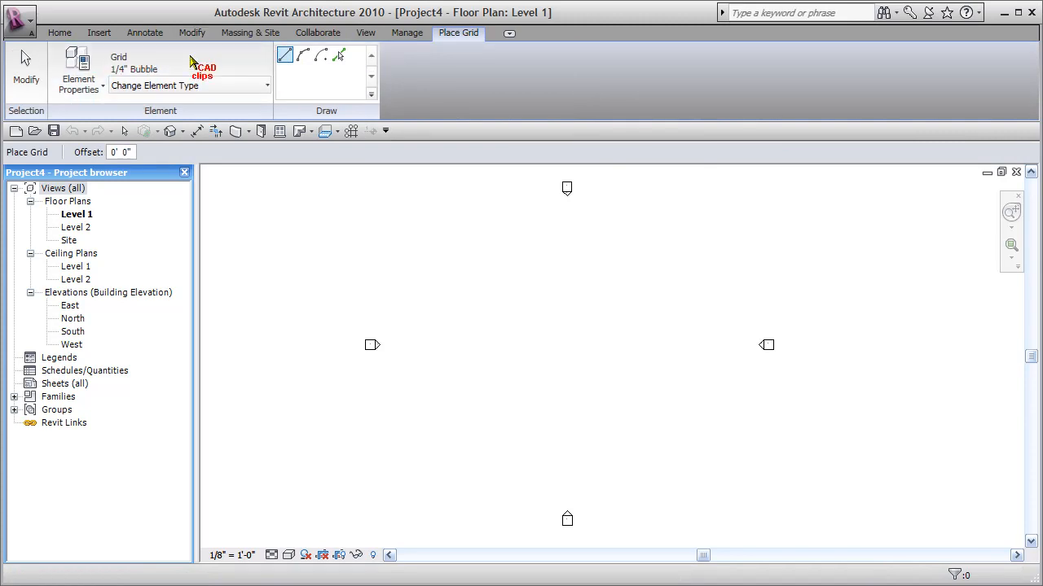
mouse_move(402, 325)
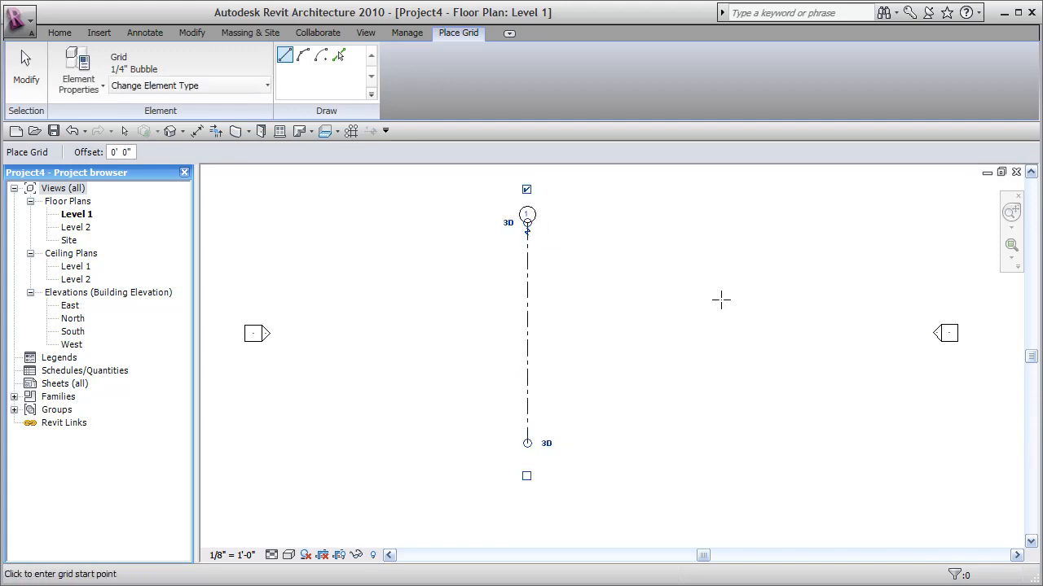
mouse_move(689, 458)
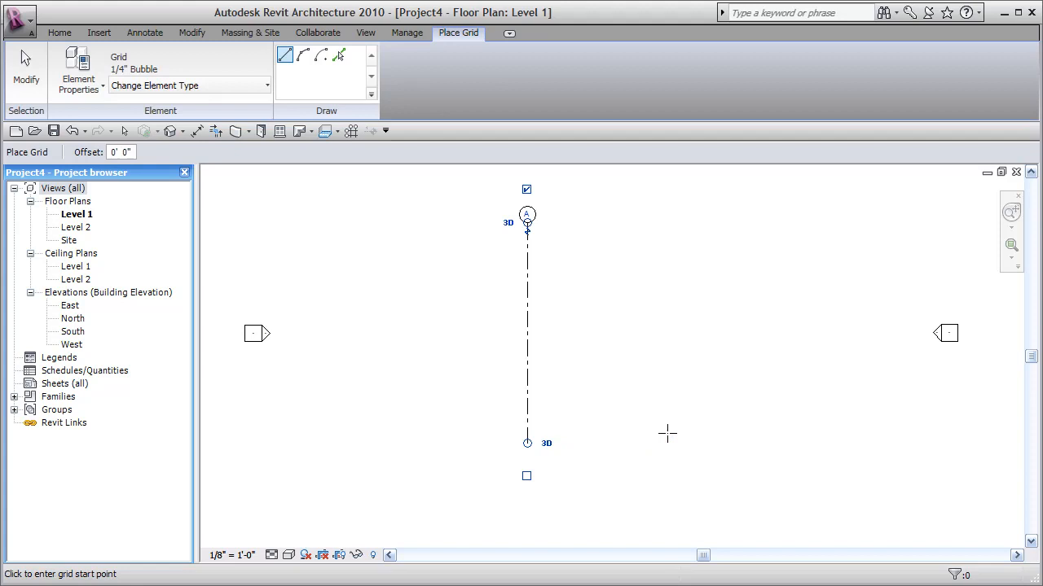
mouse_move(666, 444)
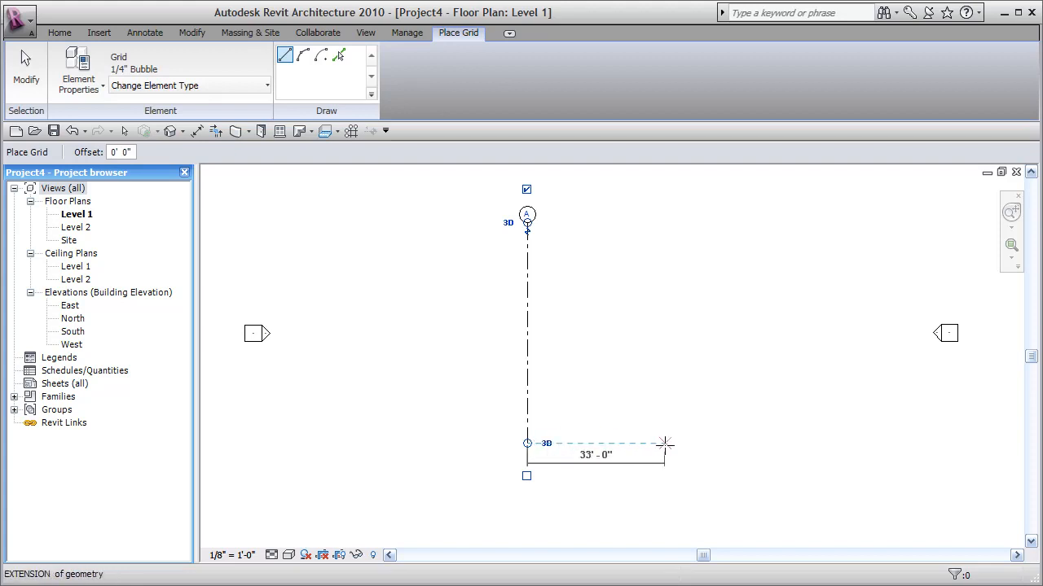
- Begin the second vertical grid line to the right of grid A
click(666, 444)
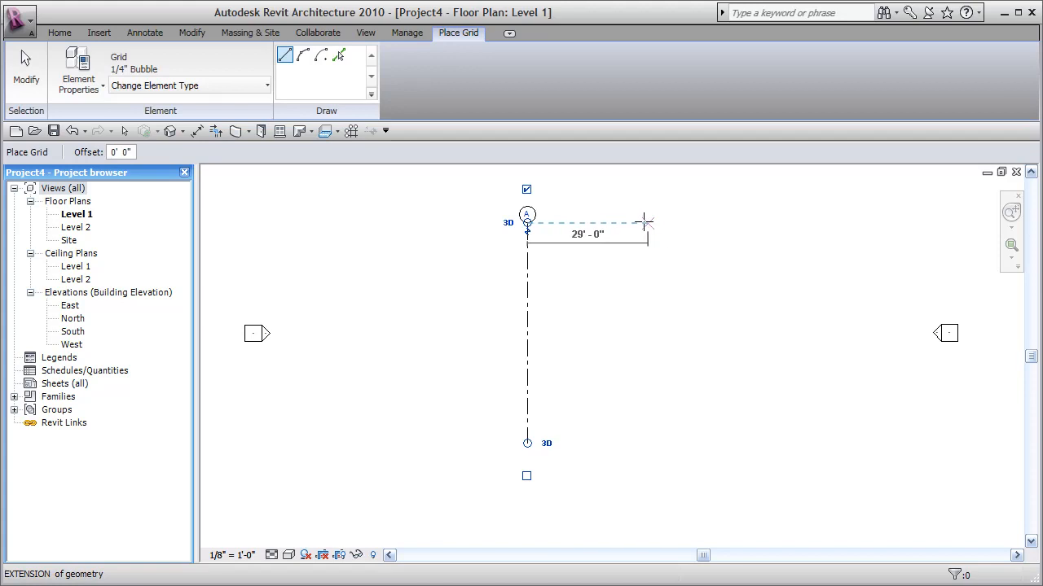
mouse_move(642, 412)
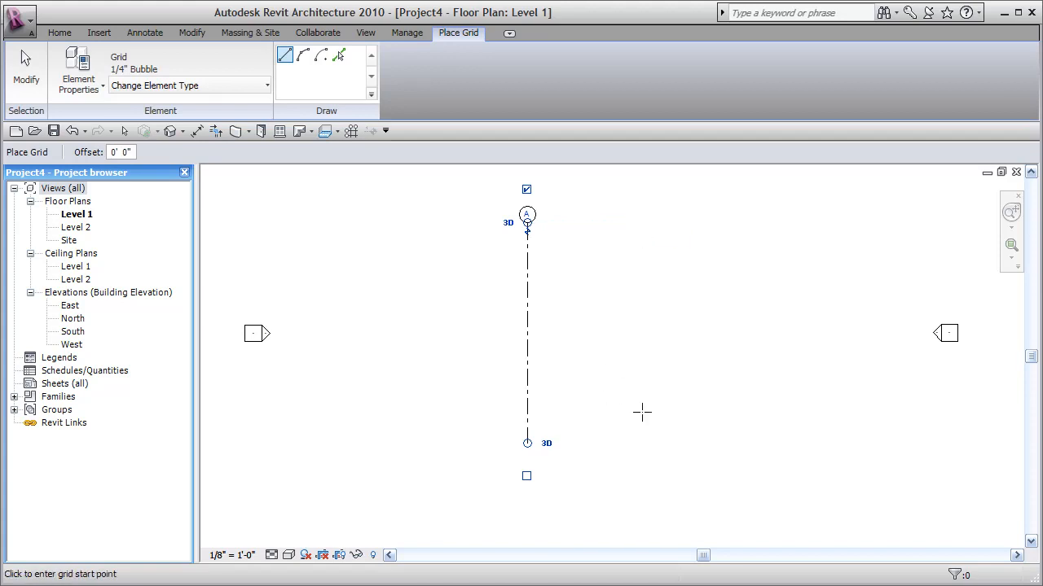
mouse_move(617, 437)
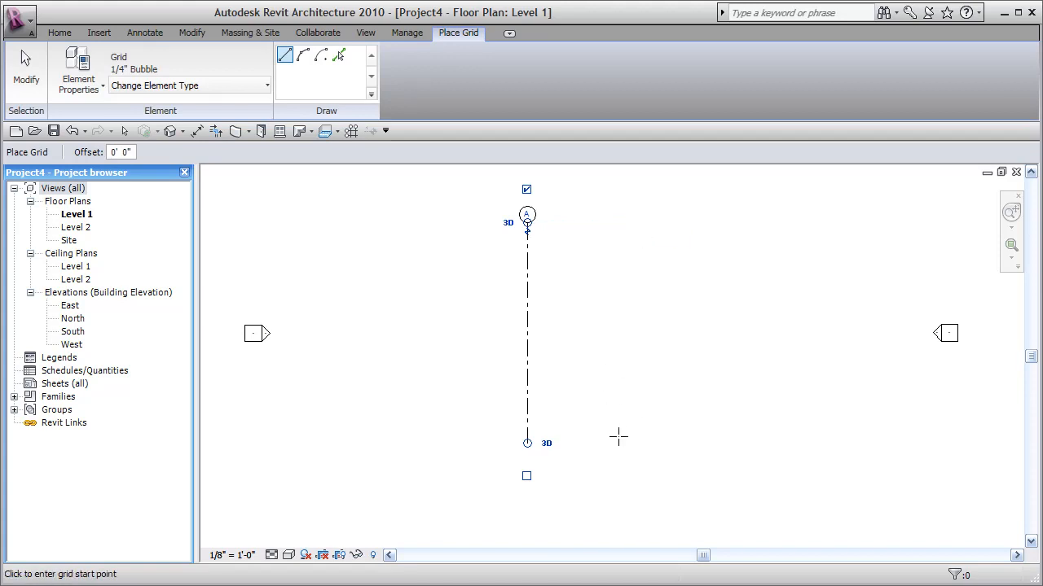
mouse_move(624, 440)
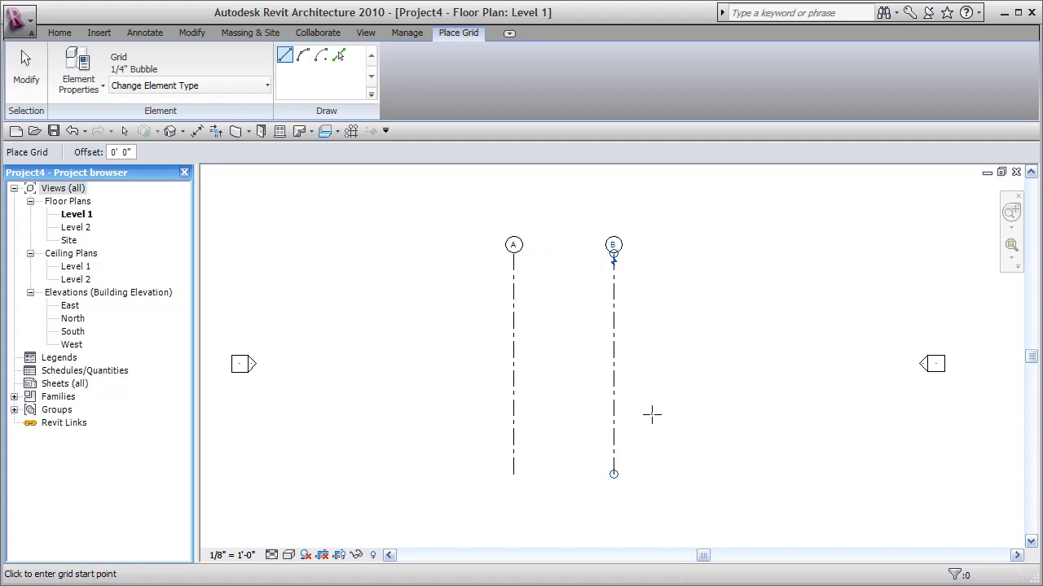
- Draw a horizontal grid line across A and B and number its bubble 1
click(538, 414)
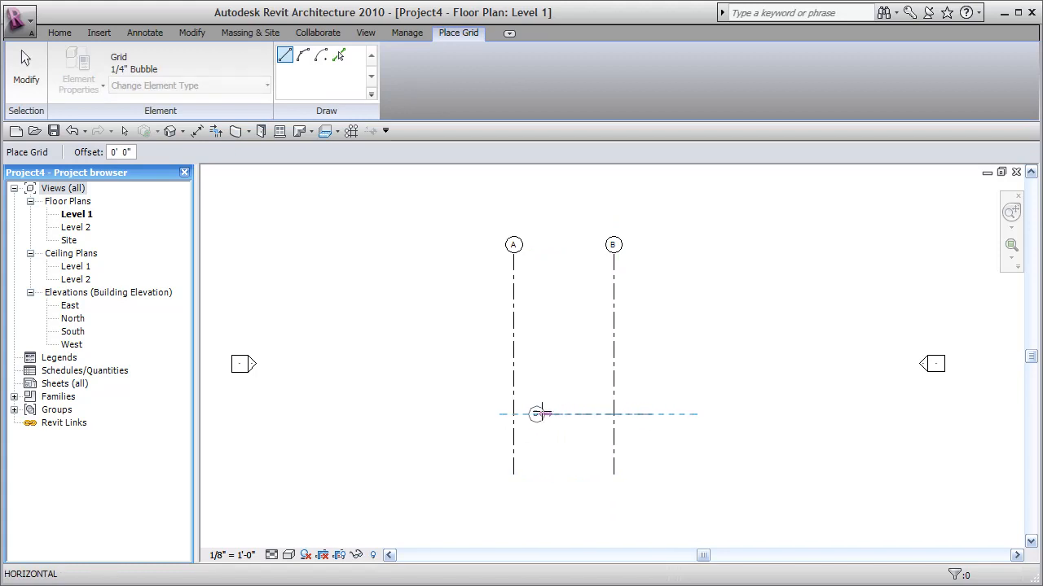
mouse_move(464, 414)
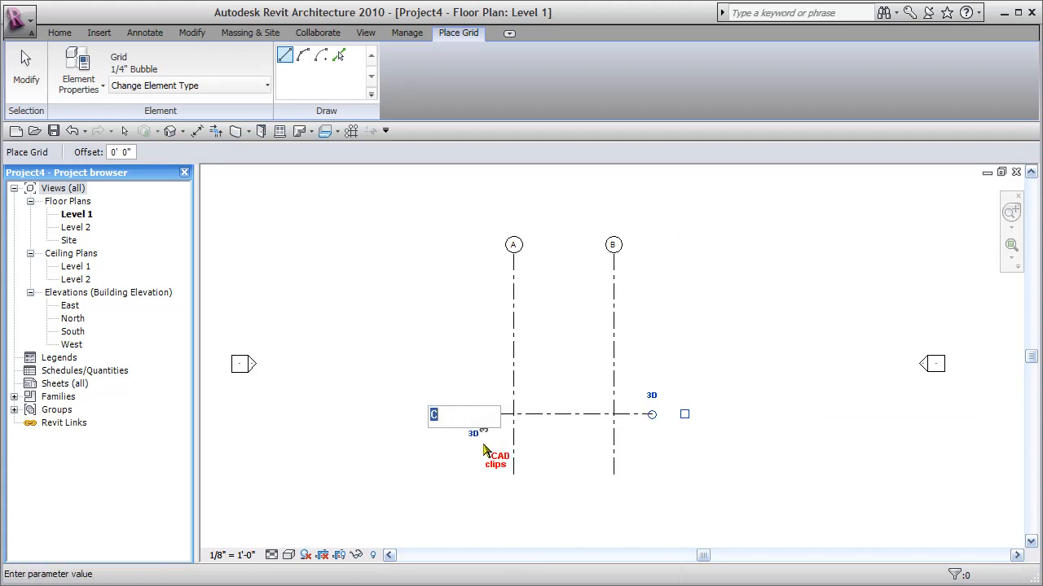
text(1)
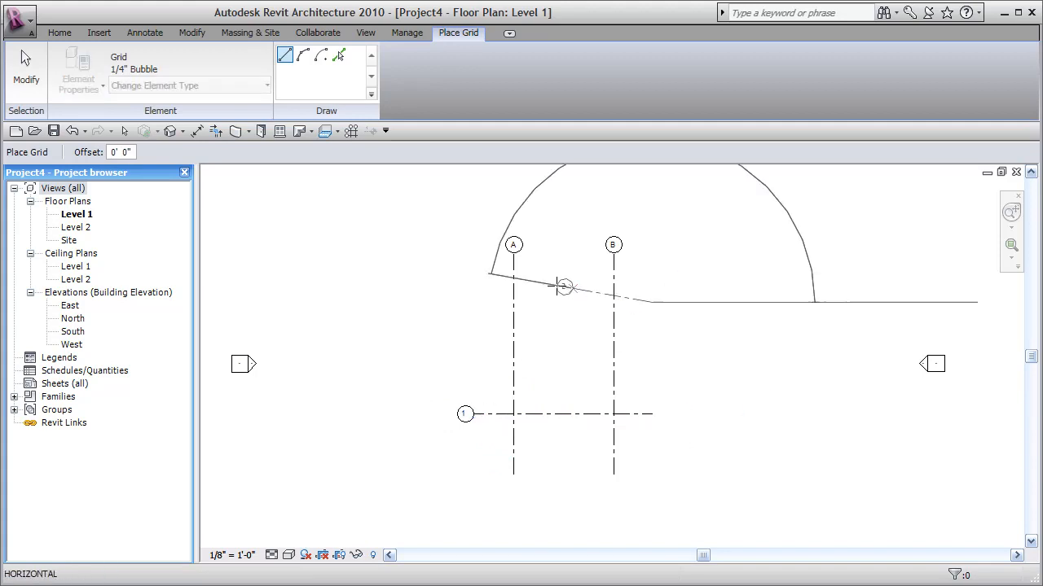
- End grid placement, leaving grids A, B and 1 in the plan
click(491, 273)
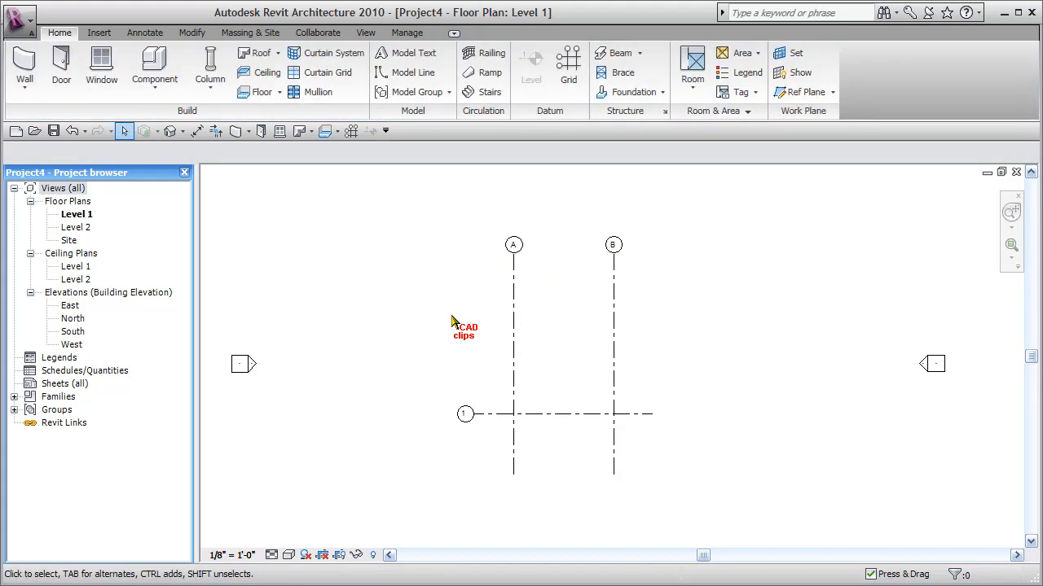
mouse_move(522, 154)
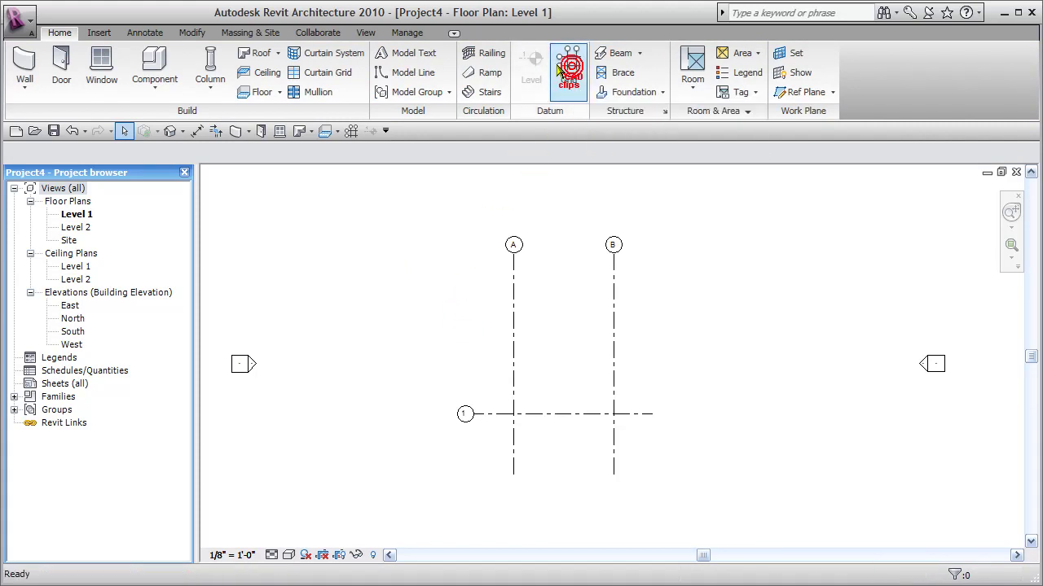
- Restart the Grid tool to add horizontal grid 3 above grid 1
click(569, 69)
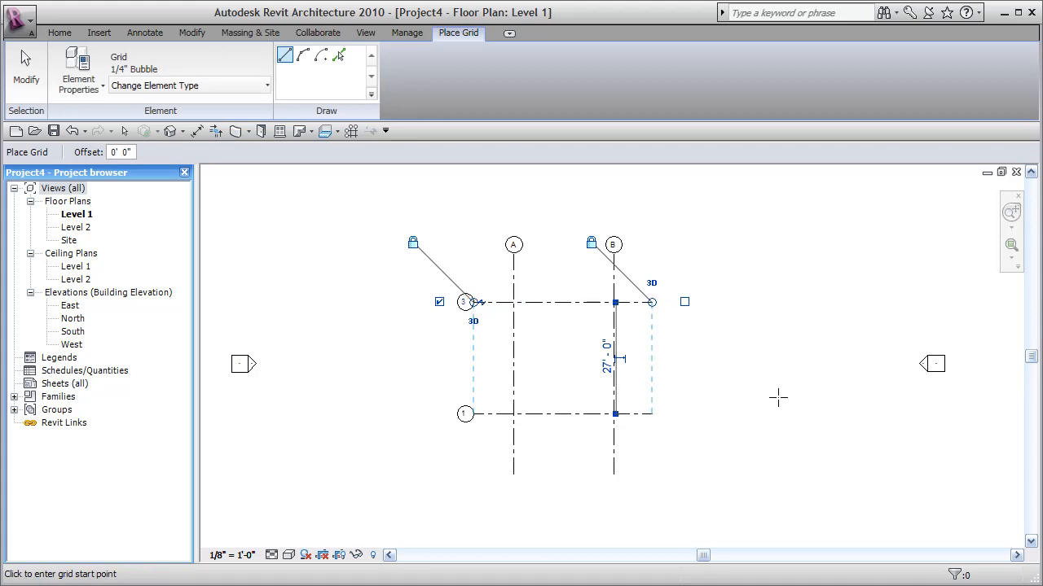
mouse_move(762, 405)
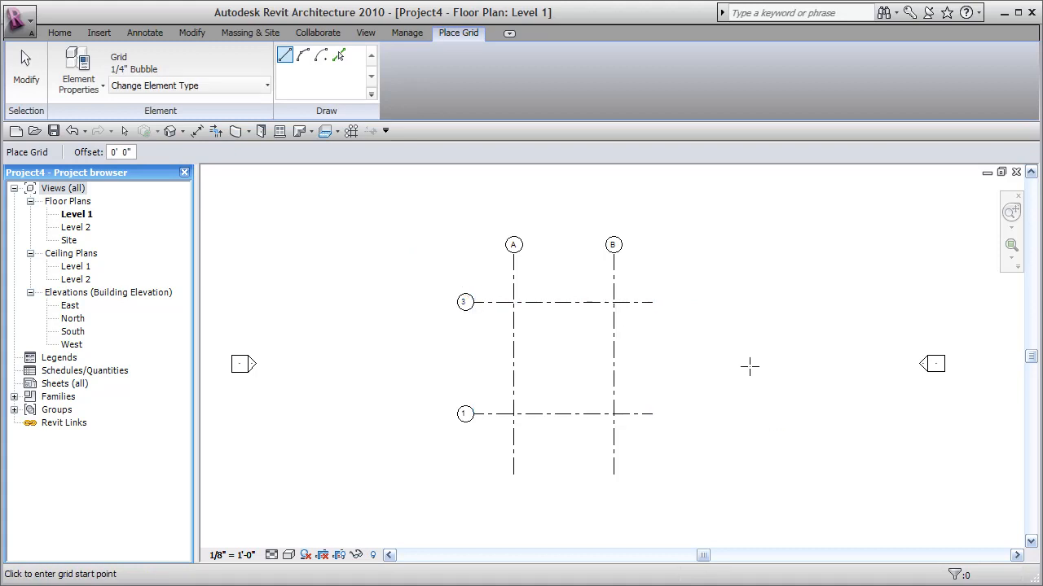
mouse_move(704, 375)
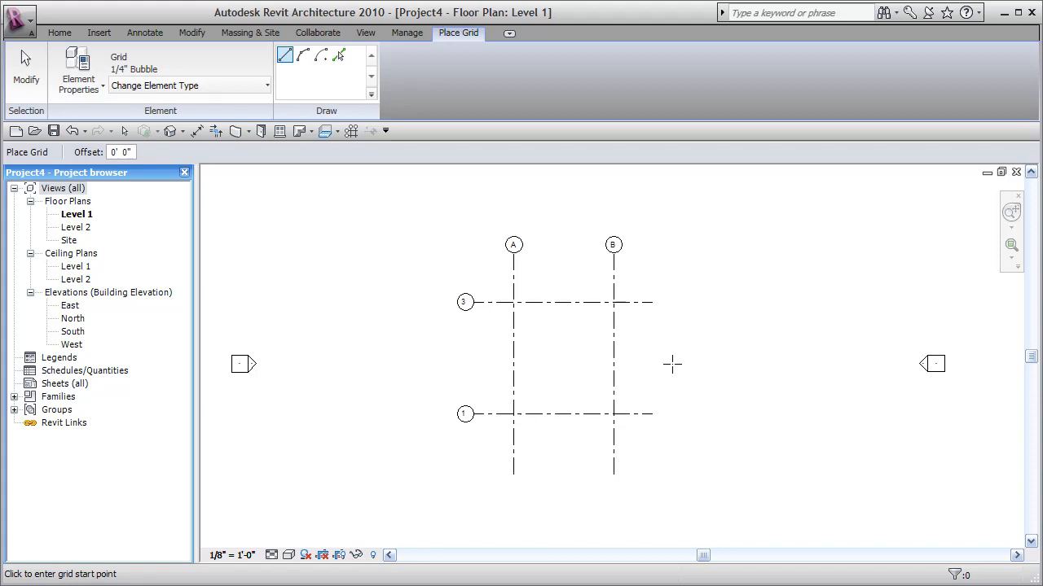
mouse_move(666, 348)
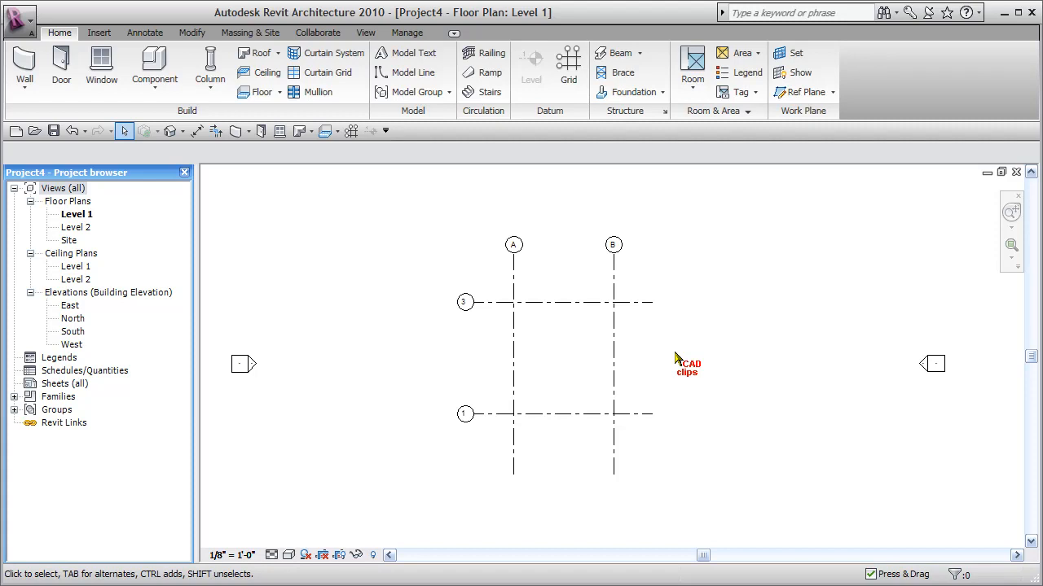
mouse_move(749, 303)
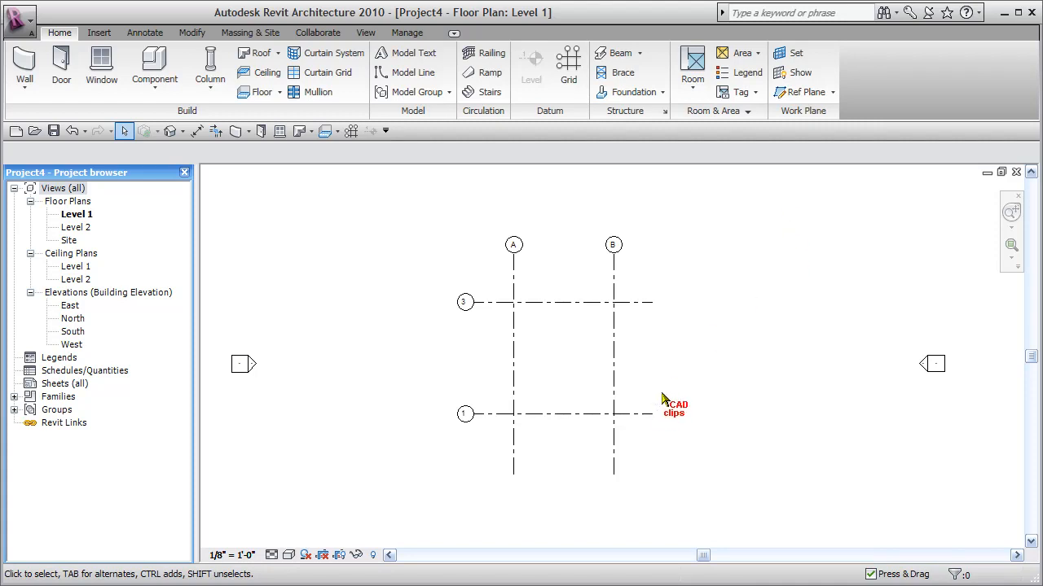
drag(664, 400, 599, 363)
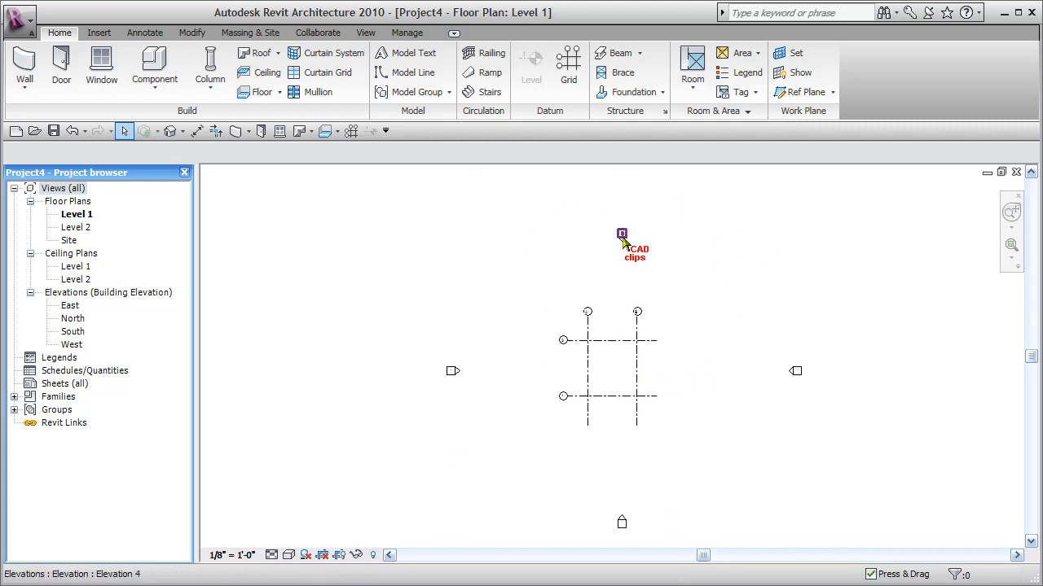
mouse_move(622, 501)
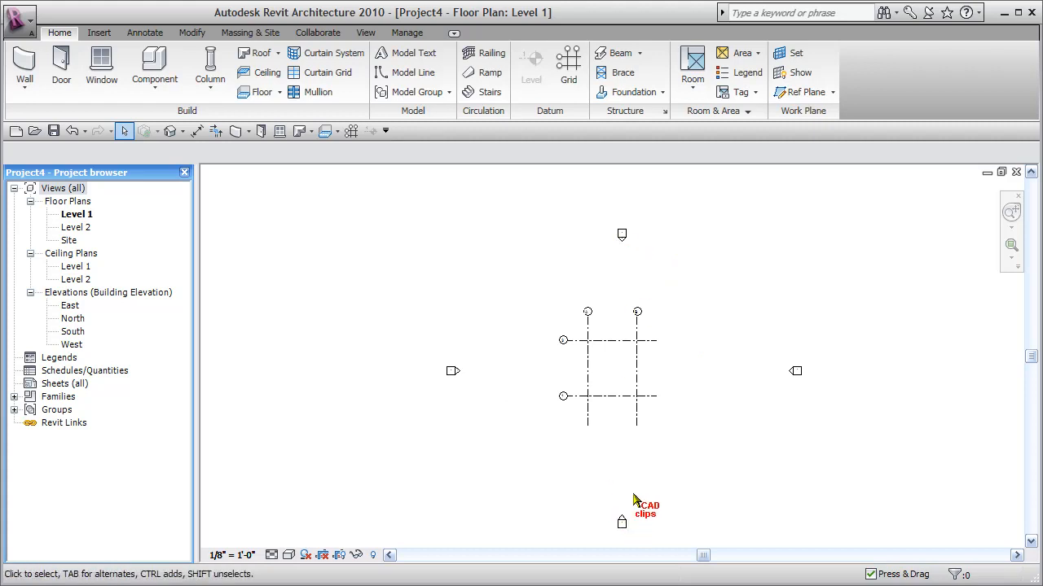
- Select grid line A to inspect it in the finished layout
click(587, 366)
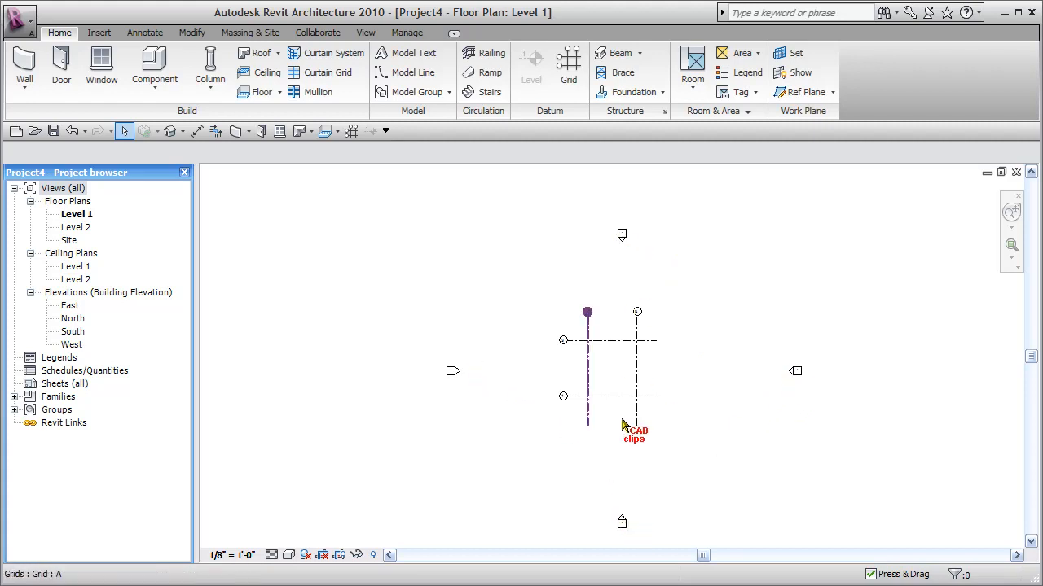